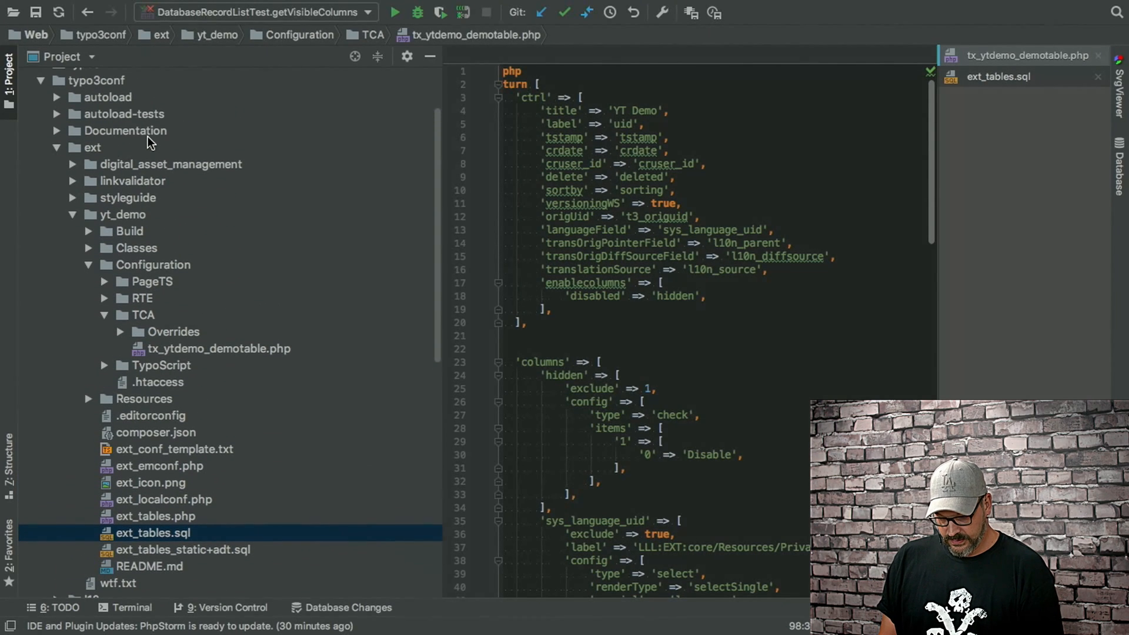
Step: Show yt_demo's ext_tables.sql with the CREATE TABLE tx_ytdemo_demotable definition in the editor
{"action": "left_click", "coordinate": [122, 214]}
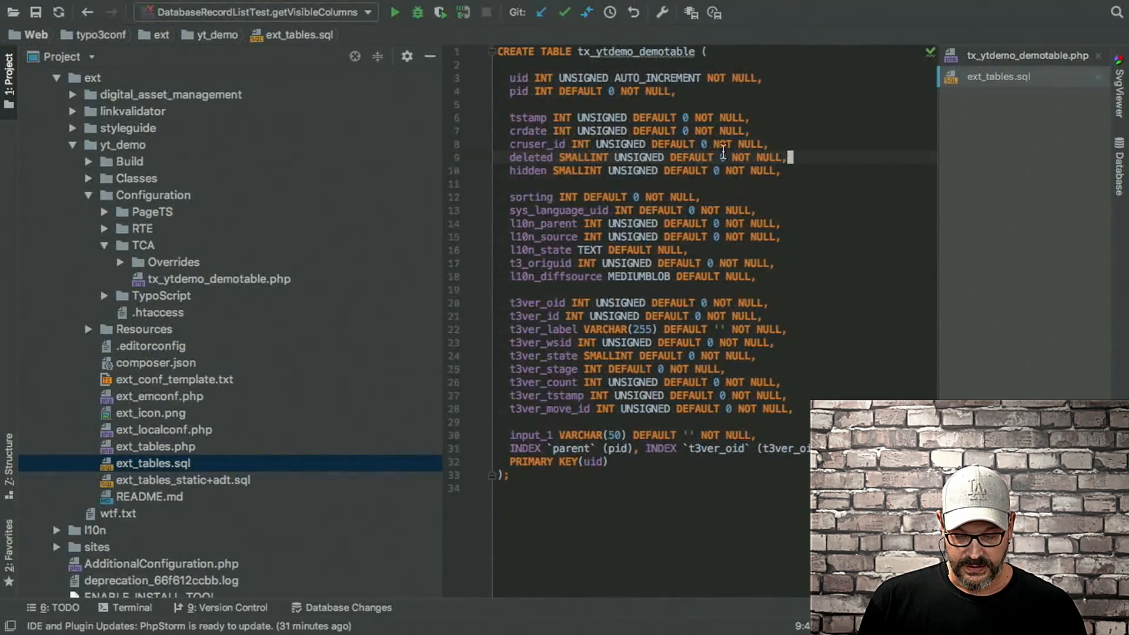
{"action": "double_click", "coordinate": [528, 118]}
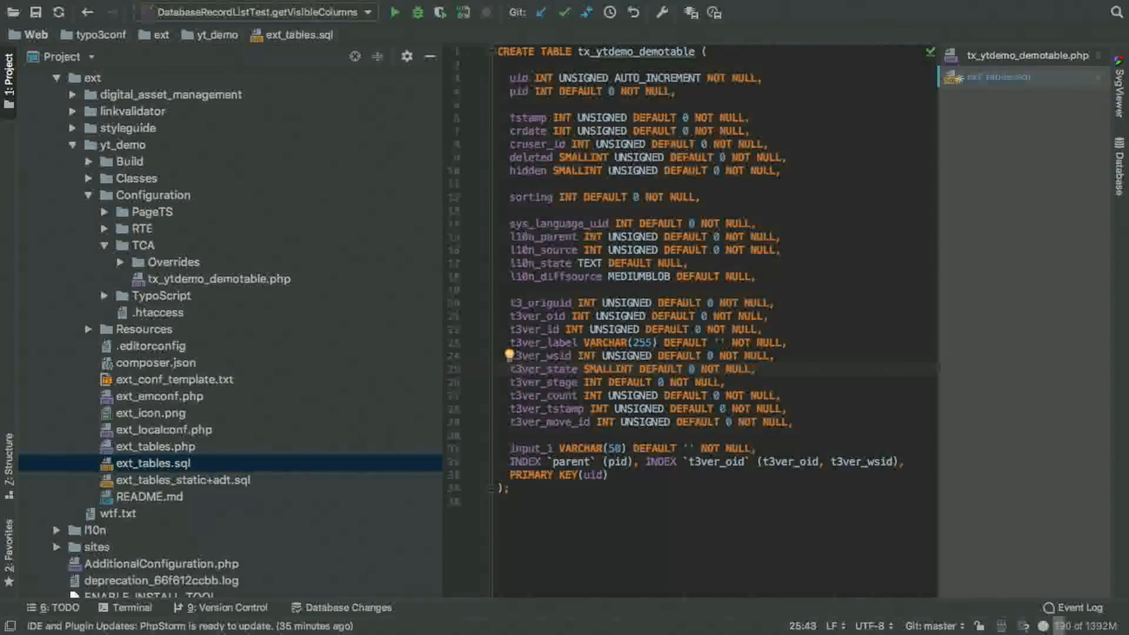
{"action": "left_click", "coordinate": [1001, 77]}
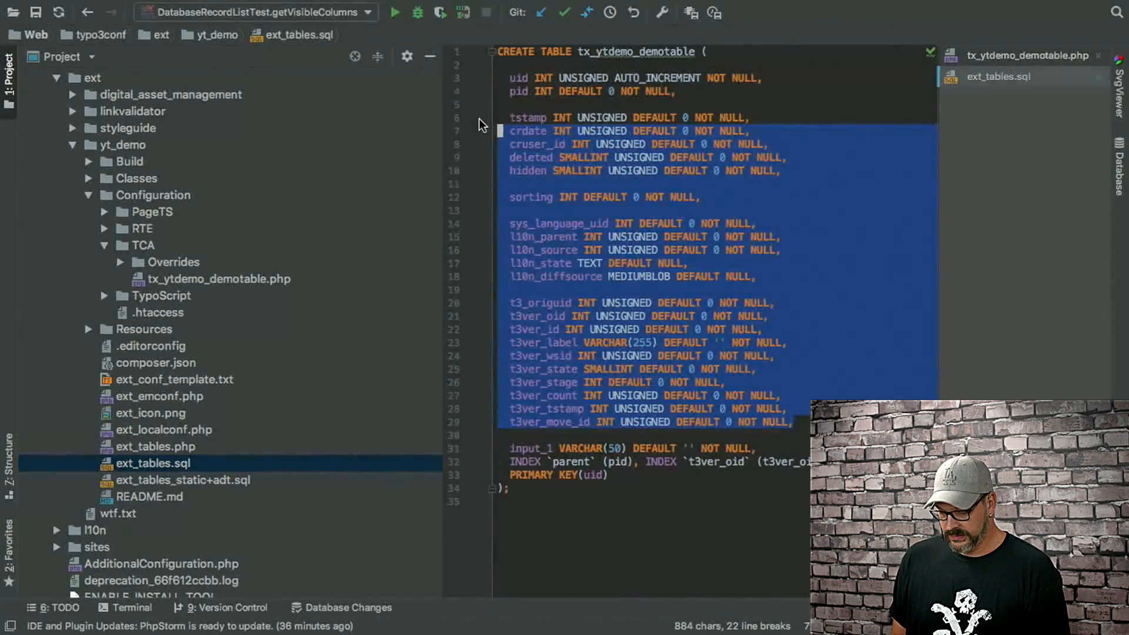
{"action": "key", "text": "Delete"}
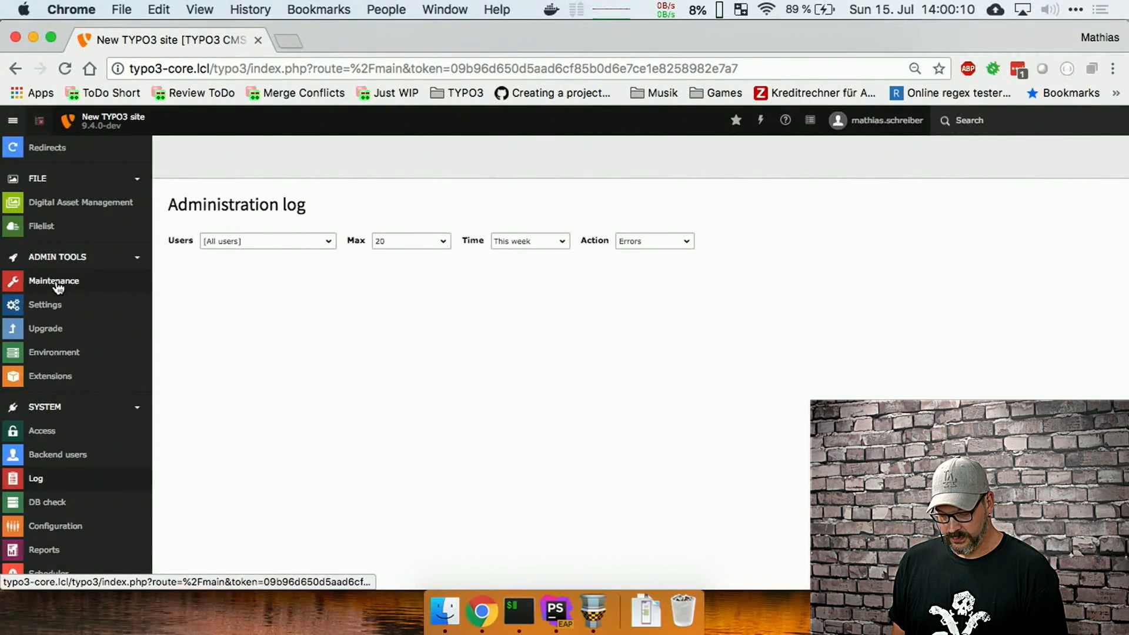
Step: Run Analyse database in Admin Tools > Maintenance to propose creating tx_ytdemo_demotable
{"action": "left_click", "coordinate": [53, 281]}
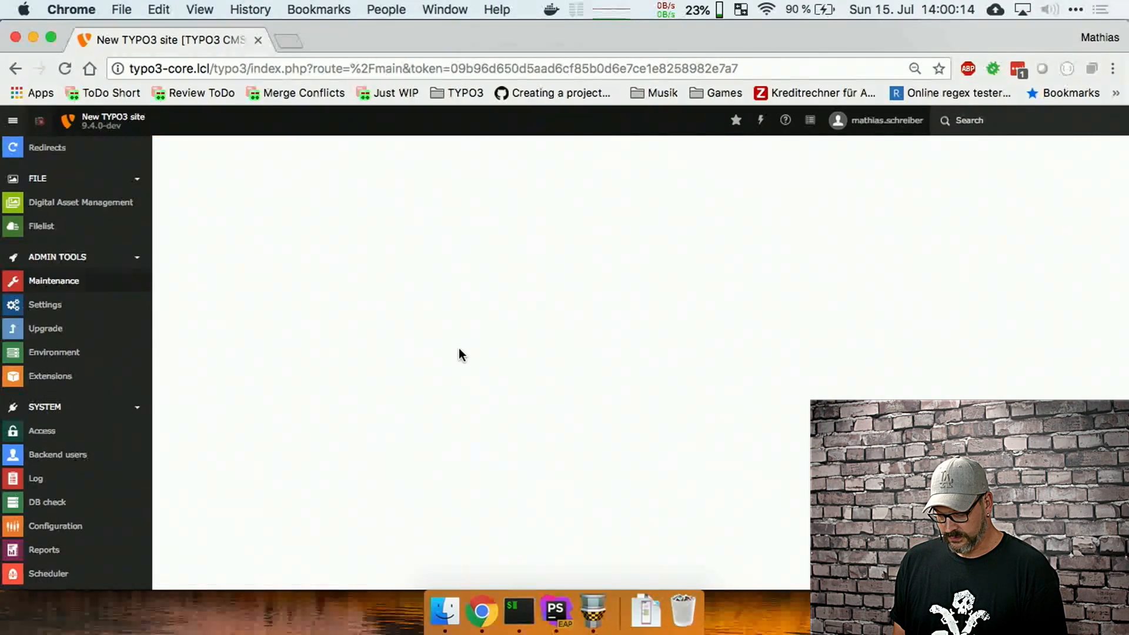
{"action": "left_click", "coordinate": [53, 281]}
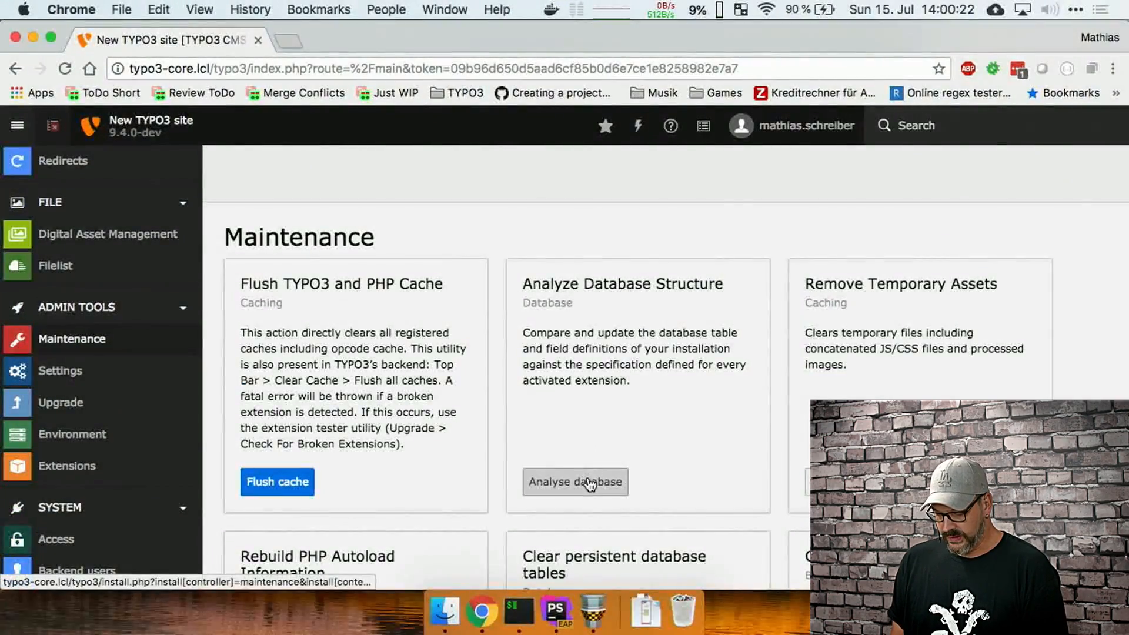
{"action": "left_click", "coordinate": [575, 482]}
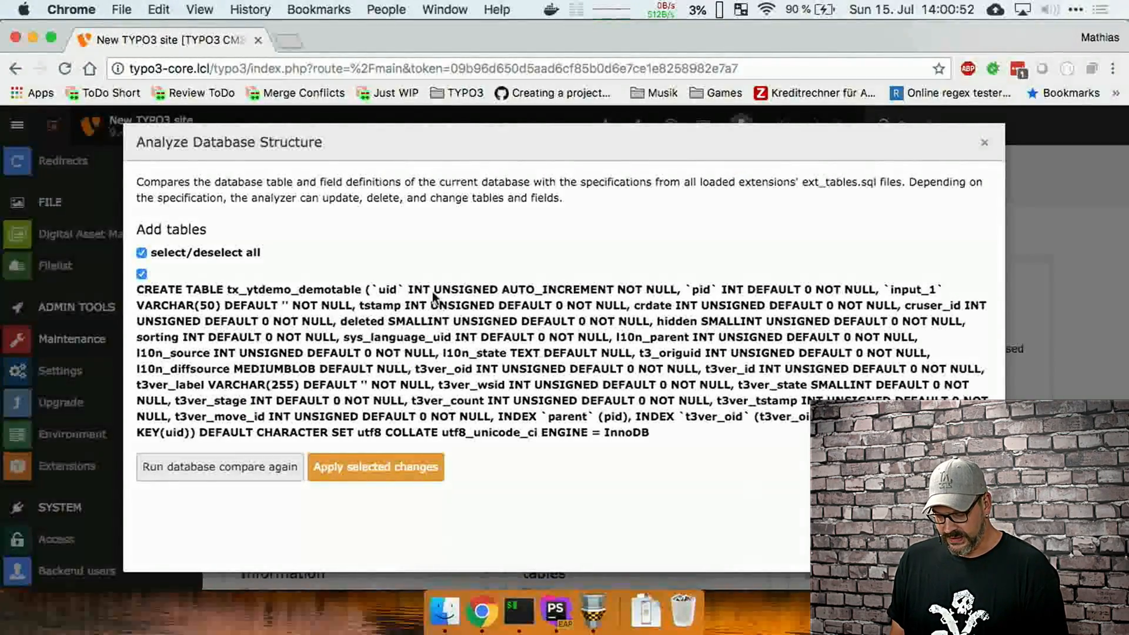
{"action": "mouse_move", "coordinate": [695, 295]}
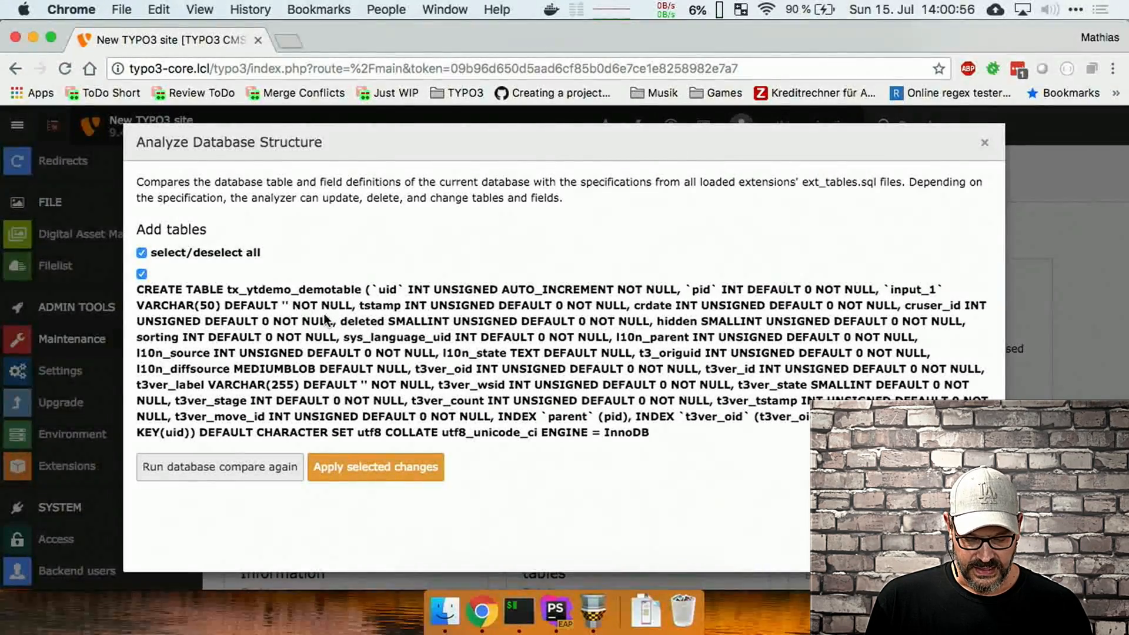
{"action": "mouse_move", "coordinate": [359, 309]}
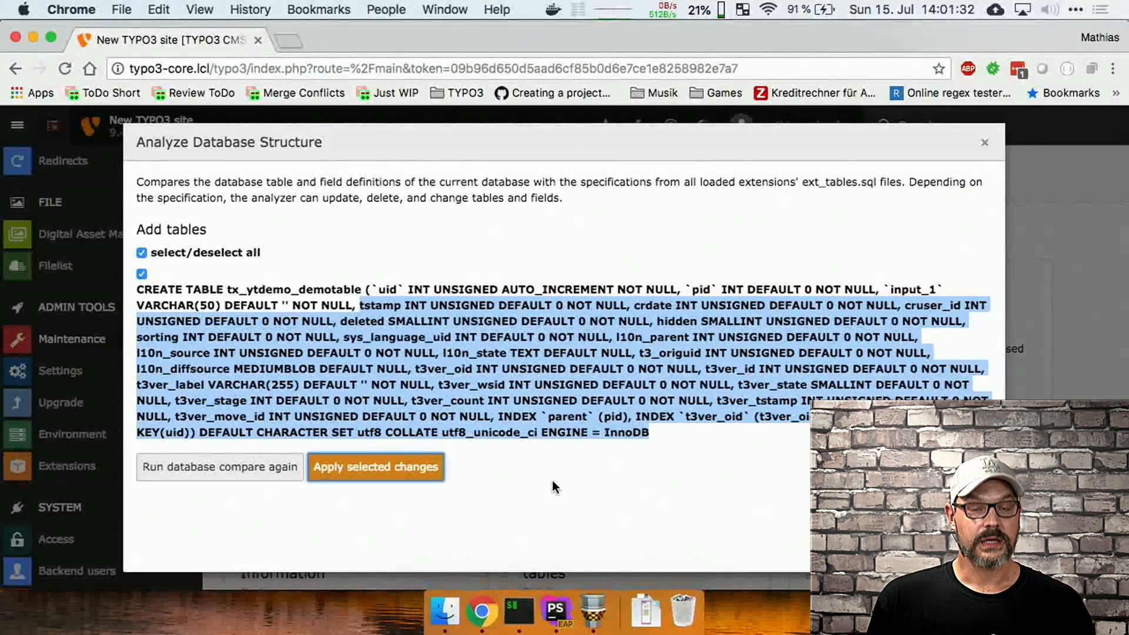
Step: Apply the selected CREATE TABLE tx_ytdemo_demotable change and get 'Executed database updates'
{"action": "left_click", "coordinate": [374, 467]}
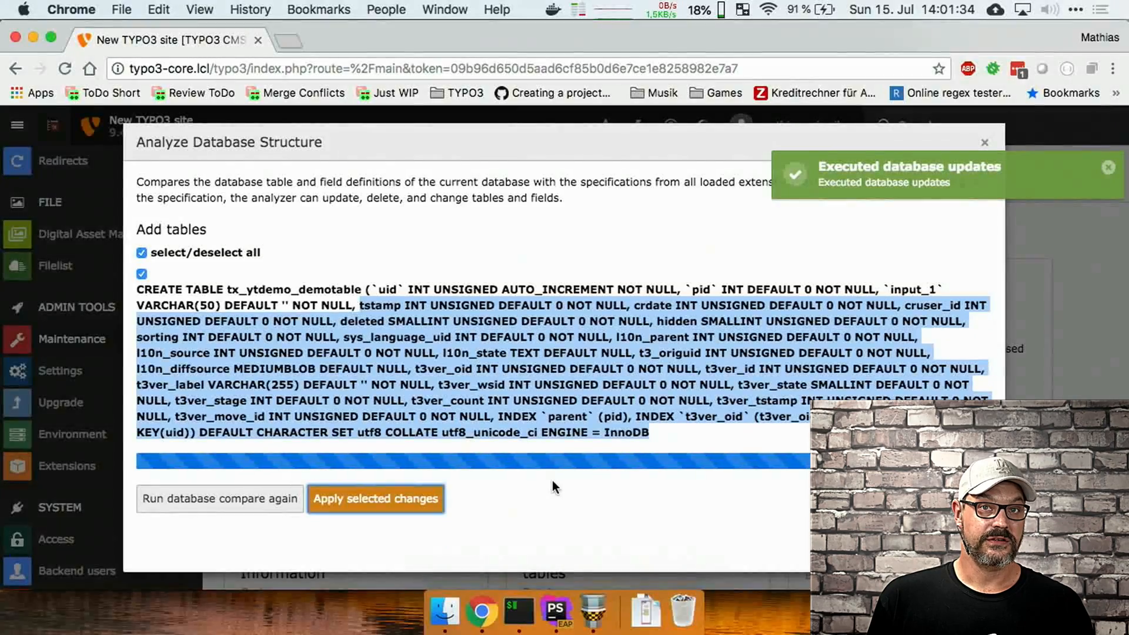